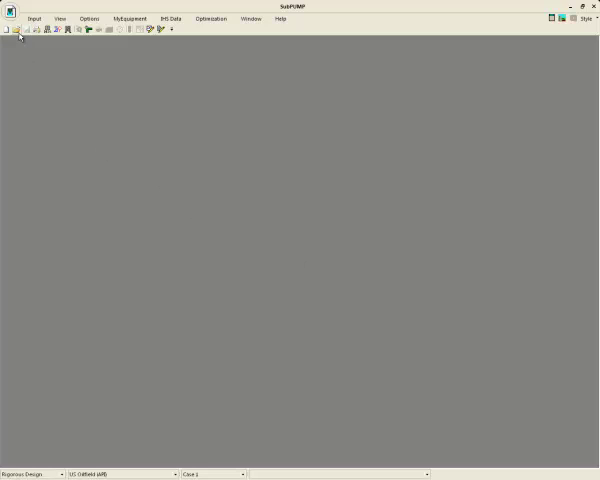
# - Open the Tapered example case from the Examples folder
pyautogui.click(16, 28)
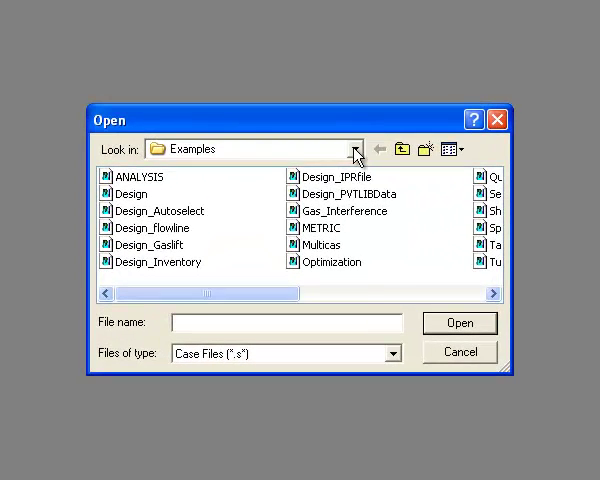
pyautogui.click(356, 148)
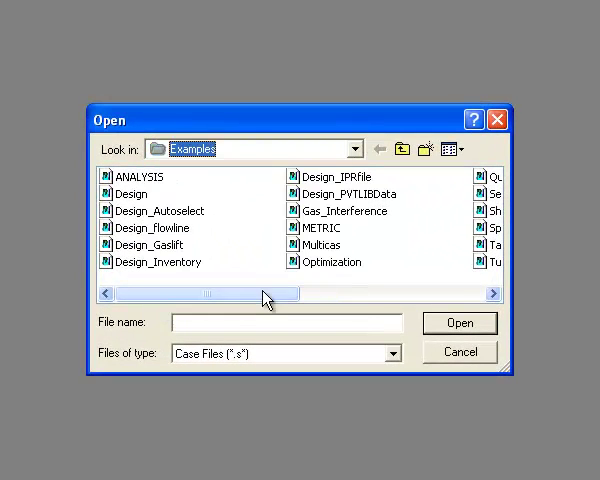
pyautogui.hscroll(3)
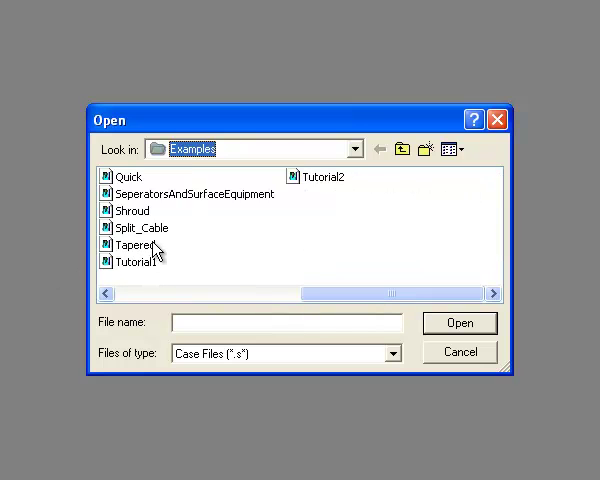
pyautogui.doubleClick(132, 244)
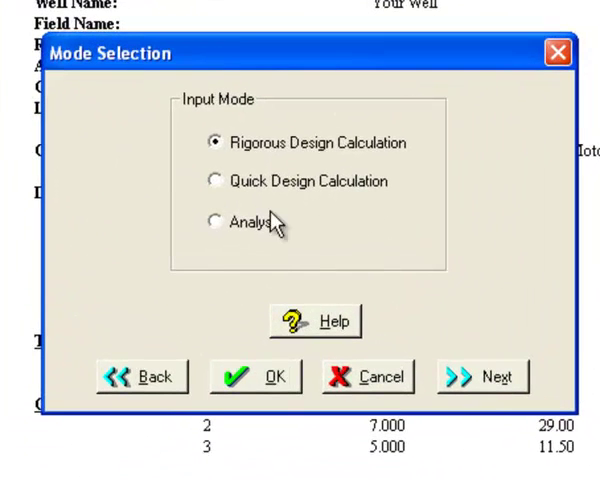
pyautogui.moveTo(484, 376)
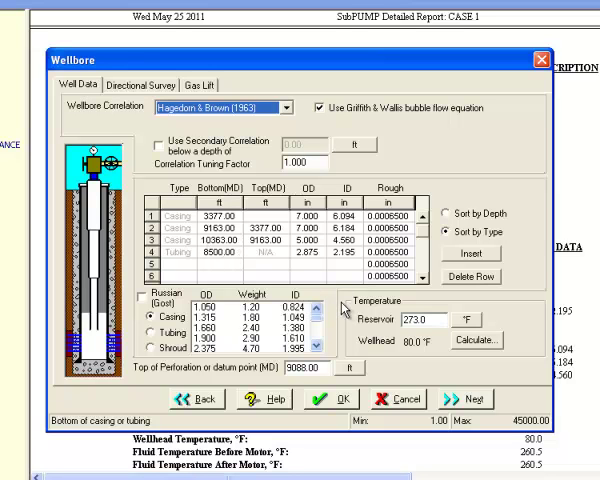
pyautogui.moveTo(344, 312)
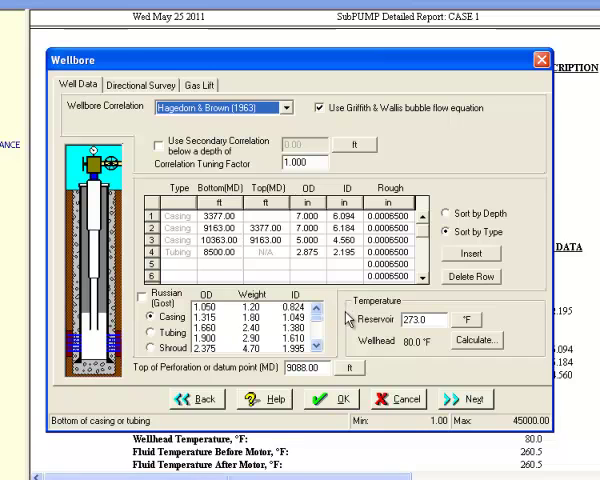
pyautogui.moveTo(356, 324)
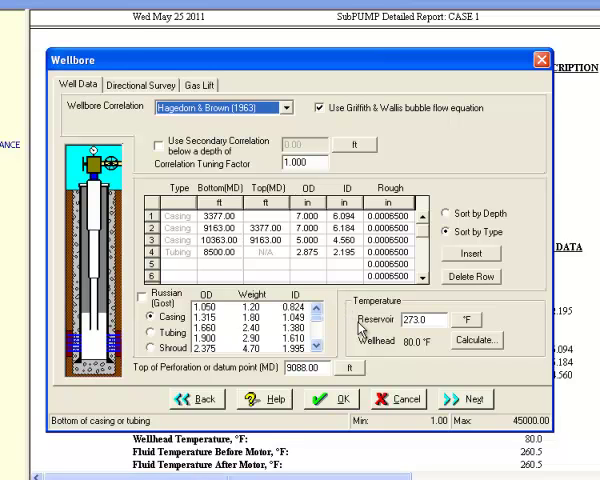
pyautogui.moveTo(352, 324)
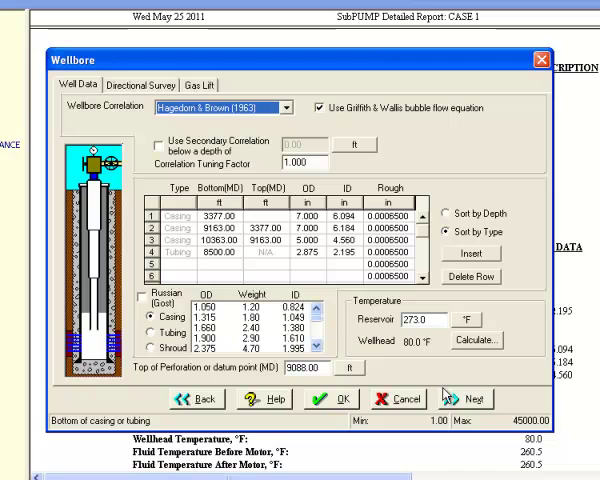
# - Advance to the Fluid step showing 5400 scf/bbl GOR and 86.1% water cut
pyautogui.click(462, 400)
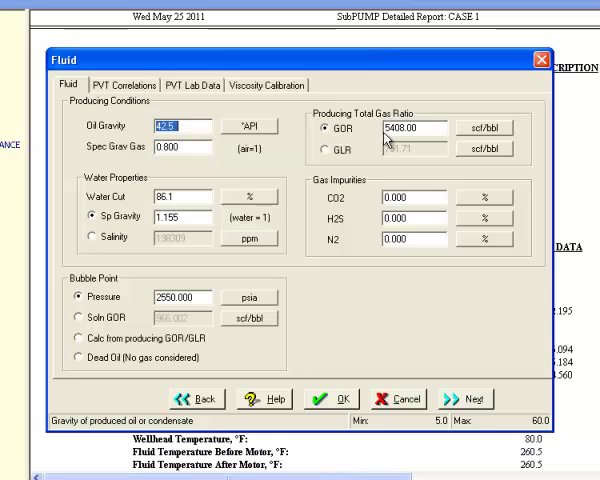
pyautogui.moveTo(204, 192)
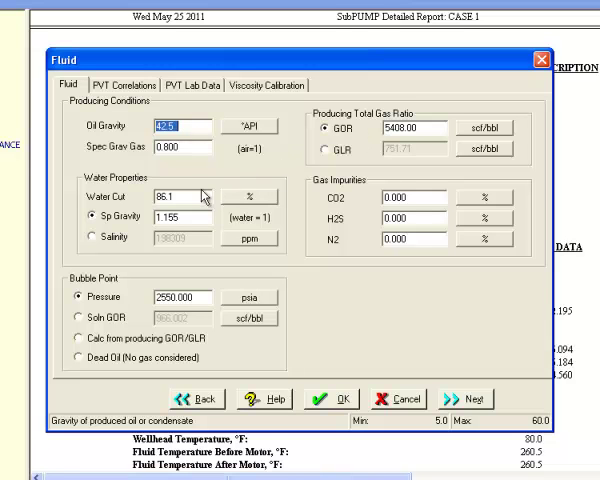
pyautogui.moveTo(200, 190)
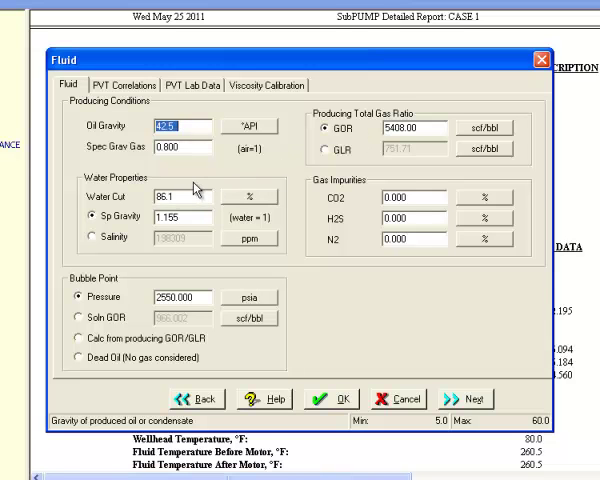
pyautogui.moveTo(302, 222)
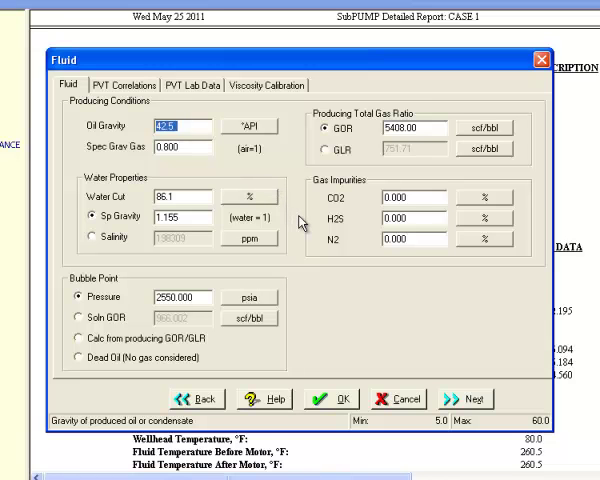
pyautogui.moveTo(420, 350)
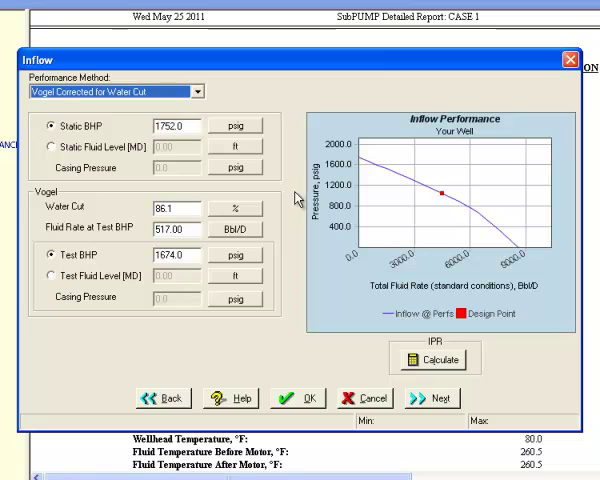
pyautogui.moveTo(280, 244)
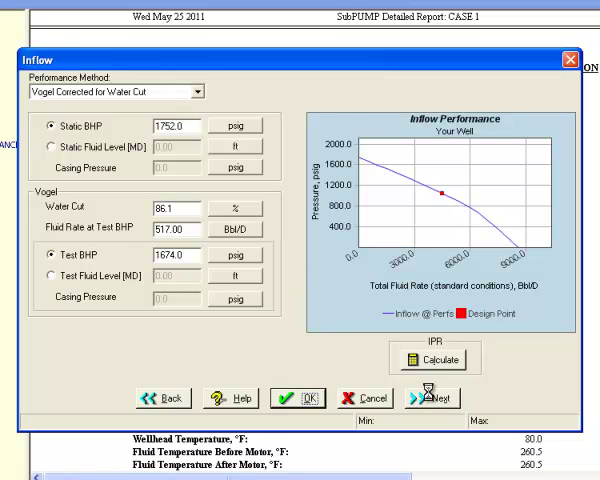
# - Advance from inflow to the Pressures/Rates step with 4500 BFPD at 8500 ft pump depth
pyautogui.click(432, 398)
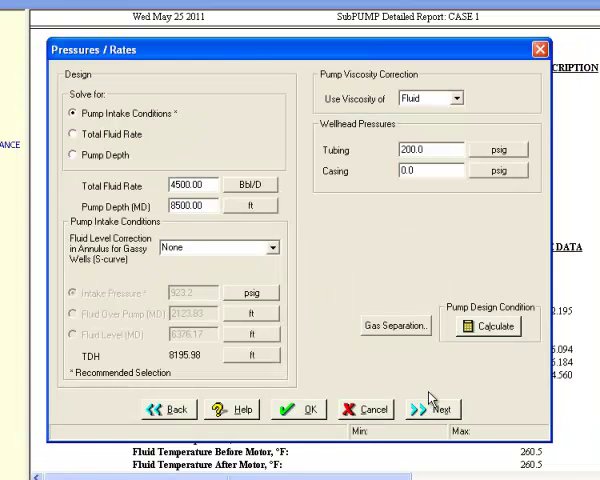
pyautogui.moveTo(308, 218)
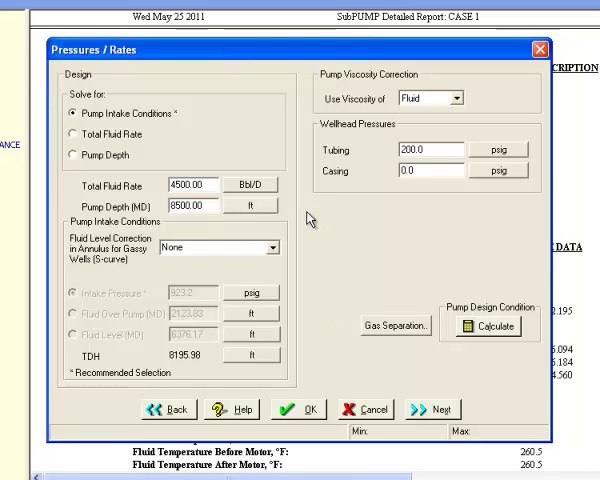
pyautogui.moveTo(176, 126)
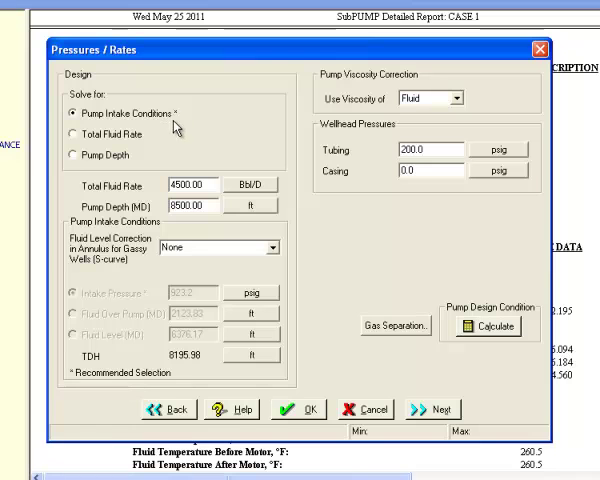
pyautogui.moveTo(148, 168)
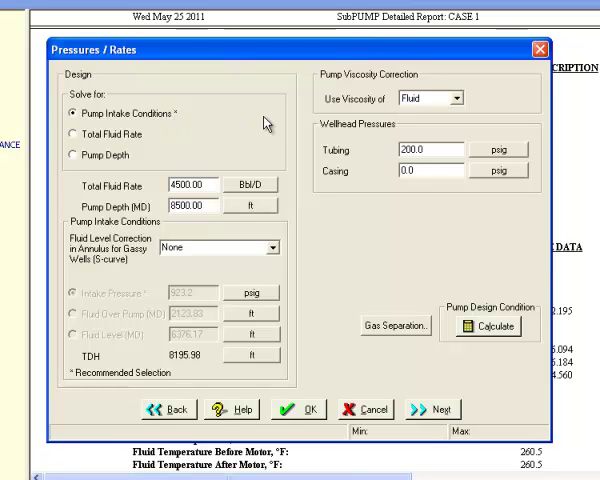
pyautogui.moveTo(250, 144)
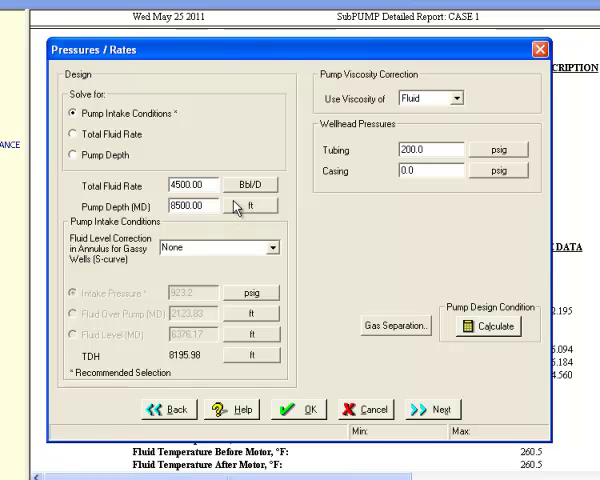
pyautogui.moveTo(236, 216)
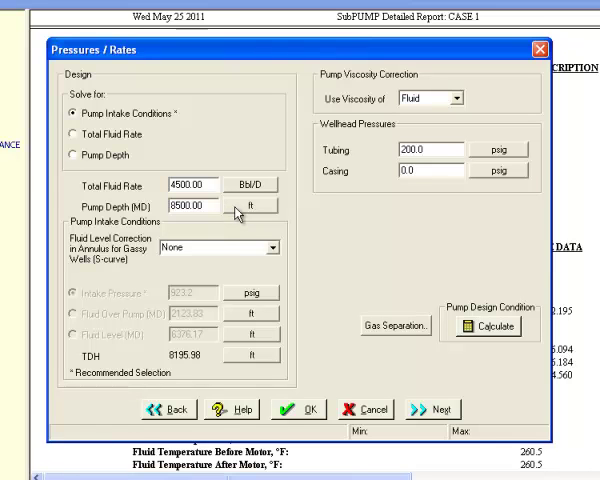
pyautogui.moveTo(220, 370)
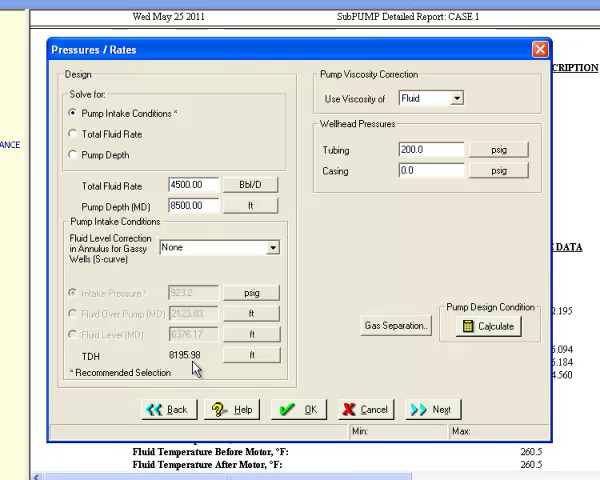
pyautogui.moveTo(276, 266)
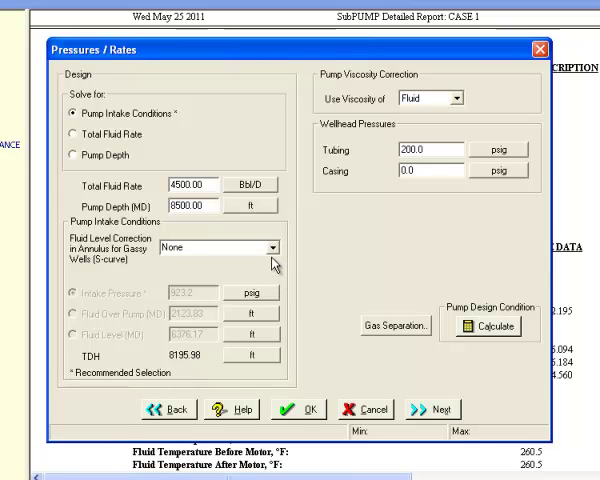
pyautogui.moveTo(272, 264)
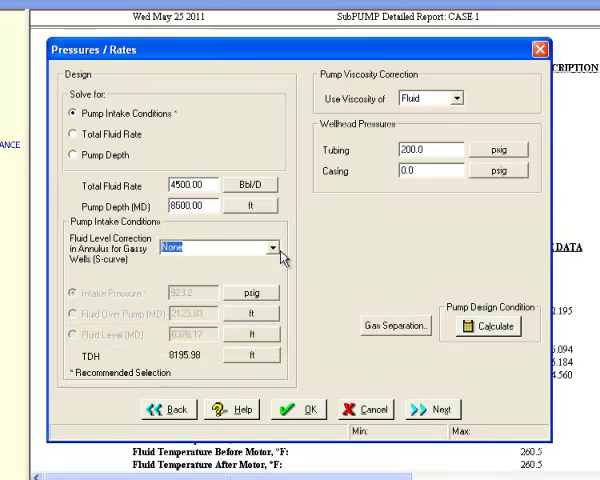
# - Choose the Podio fluid level correction and calculate the pump design conditions
pyautogui.click(272, 246)
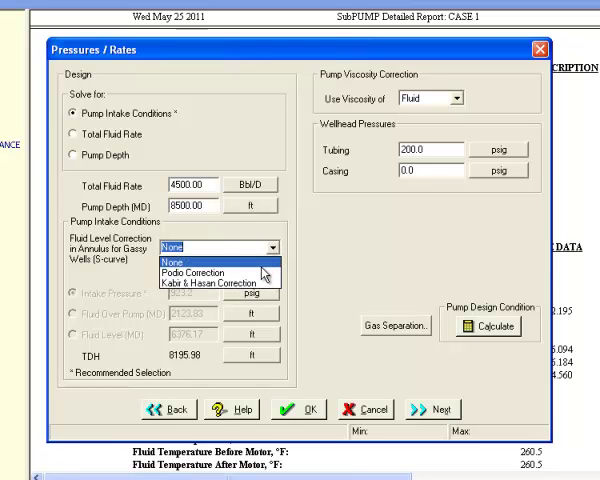
pyautogui.click(204, 272)
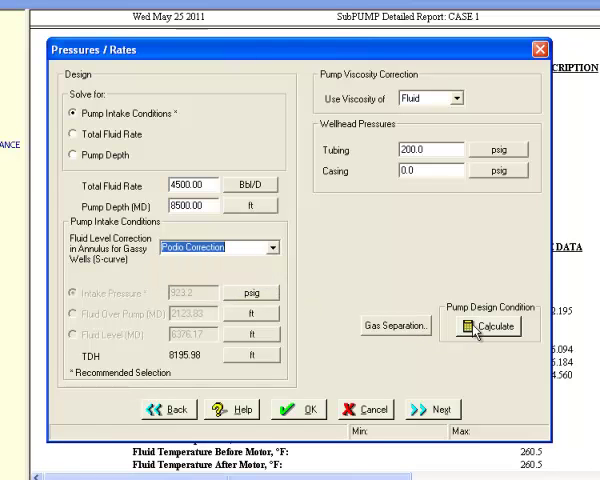
pyautogui.click(484, 326)
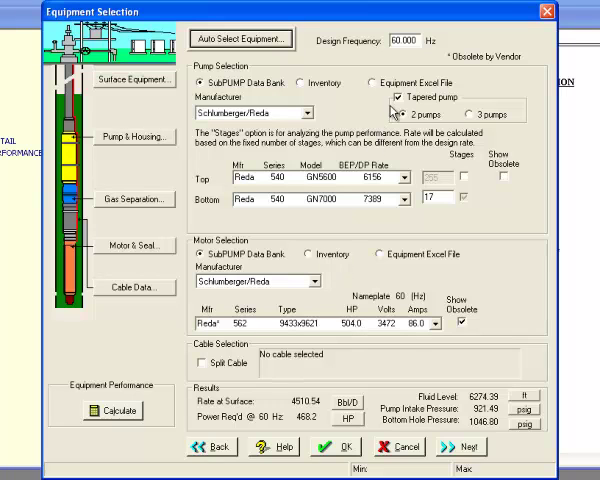
pyautogui.moveTo(396, 116)
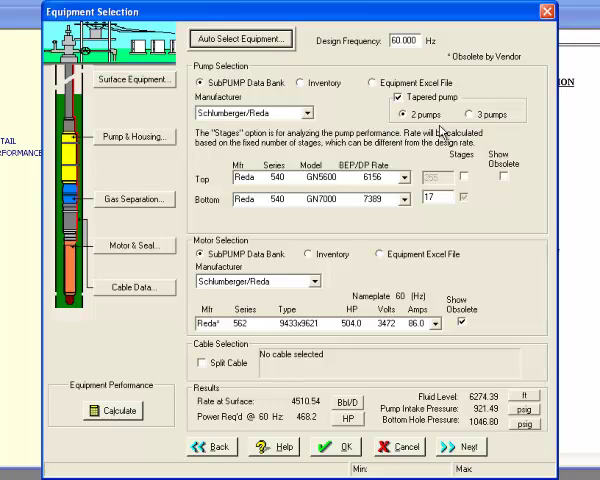
pyautogui.moveTo(478, 128)
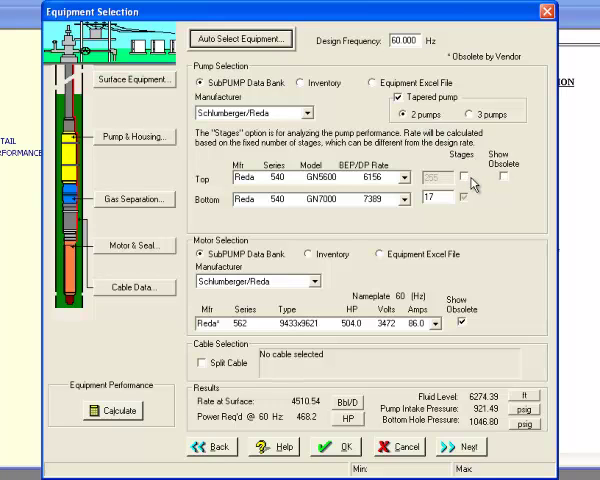
pyautogui.moveTo(470, 204)
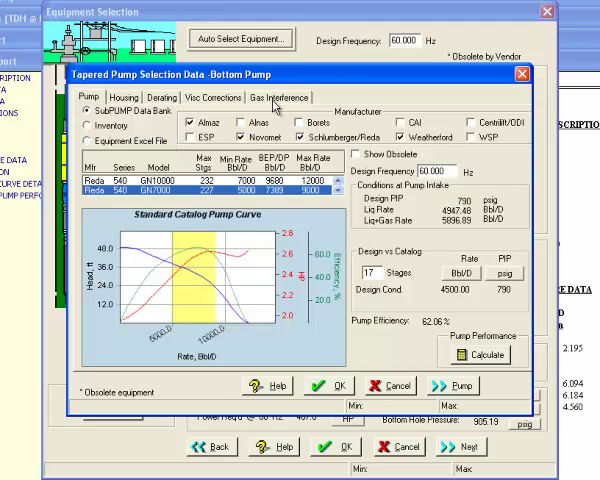
# - Show the bottom pump's Gas Interference settings using the Modified Sachdeva correlation
pyautogui.click(280, 96)
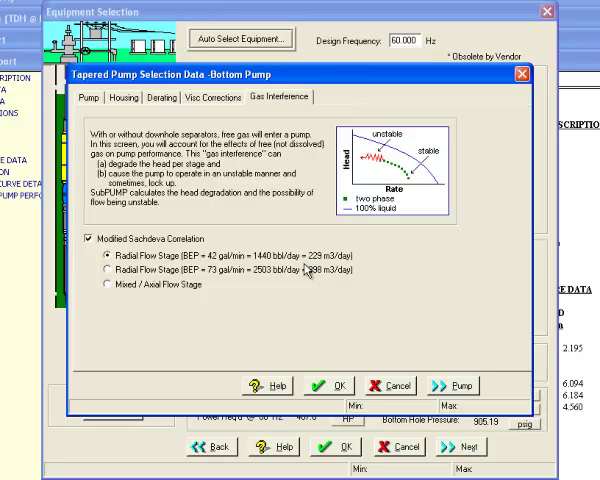
pyautogui.moveTo(324, 272)
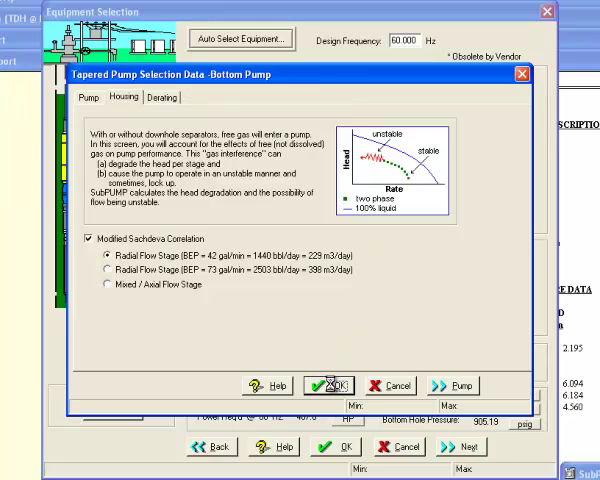
# - Accept the bottom pump data, review the Reda motor selection, and return to equipment selection
pyautogui.click(326, 384)
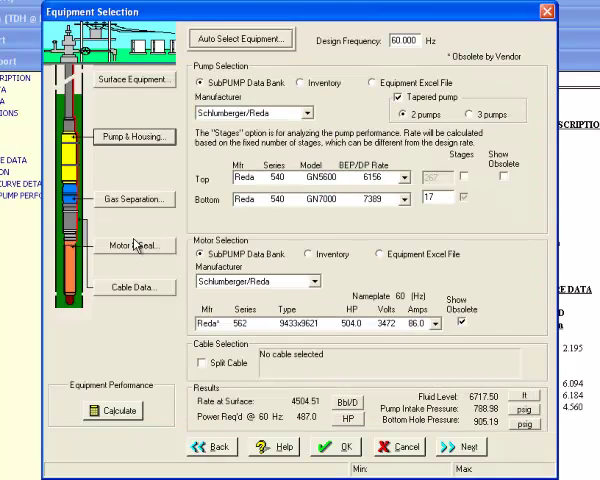
pyautogui.click(130, 244)
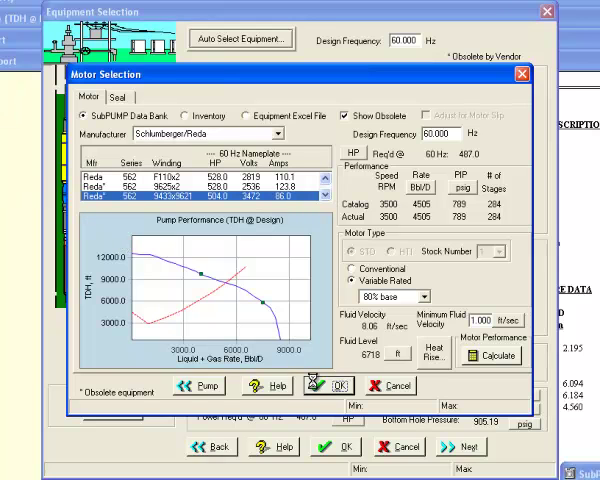
pyautogui.click(336, 386)
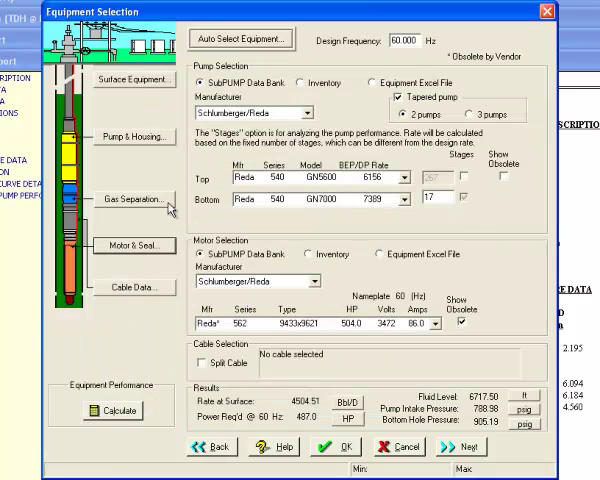
# - Enable 40% natural separation and a 35% efficient gas separator in the gas separation settings
pyautogui.click(134, 200)
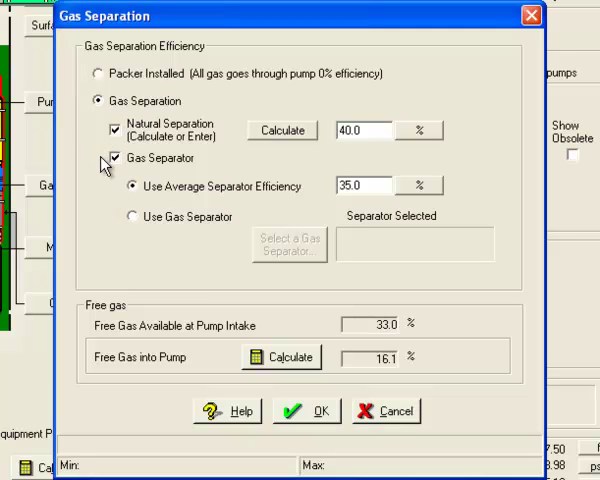
pyautogui.click(114, 158)
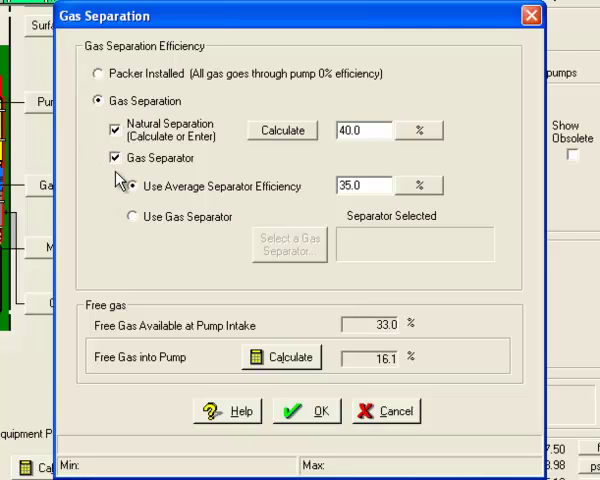
pyautogui.click(128, 184)
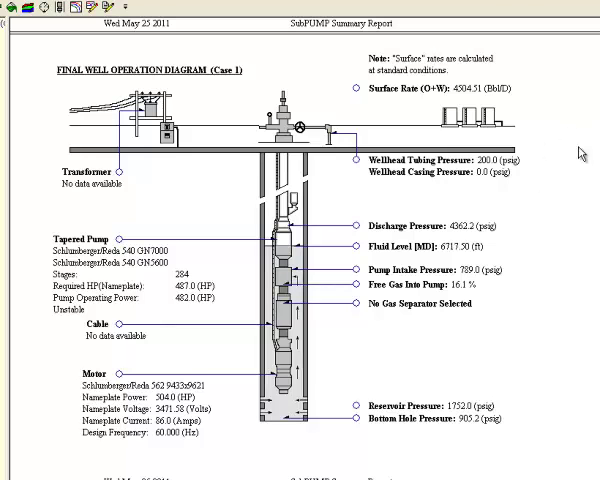
pyautogui.moveTo(576, 156)
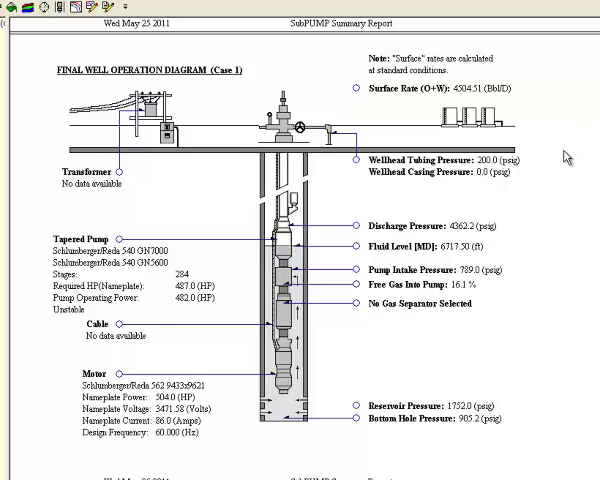
pyautogui.moveTo(544, 238)
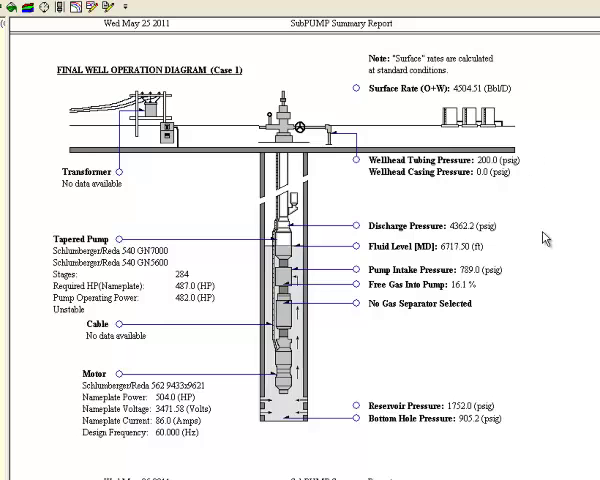
pyautogui.moveTo(532, 382)
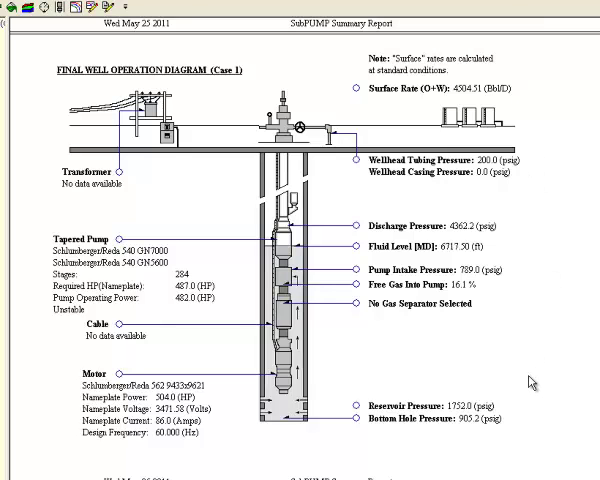
pyautogui.moveTo(504, 246)
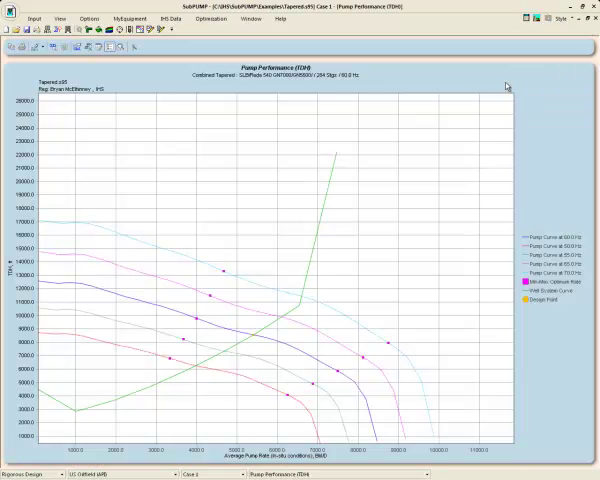
pyautogui.moveTo(356, 192)
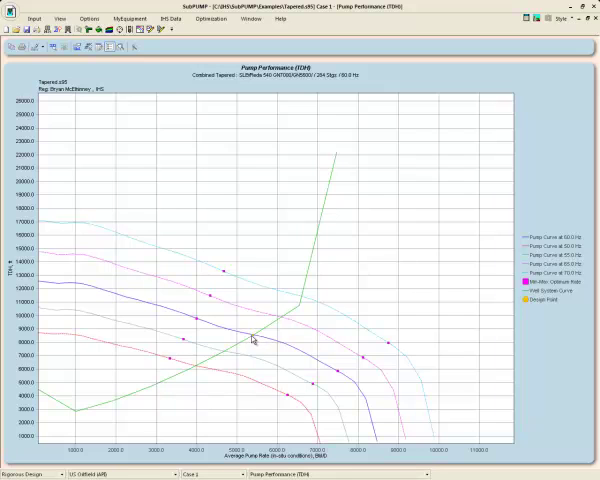
pyautogui.moveTo(338, 376)
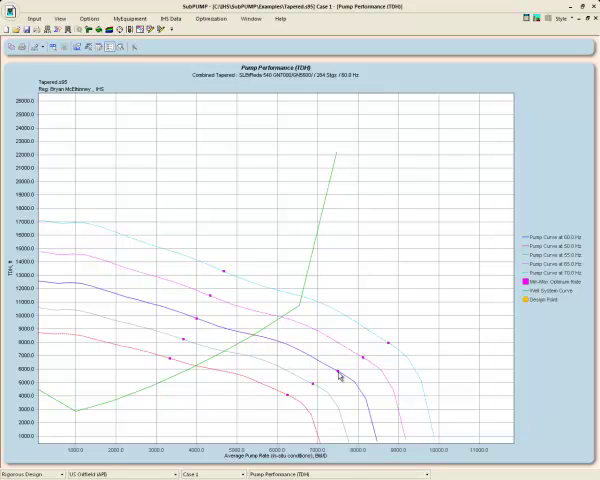